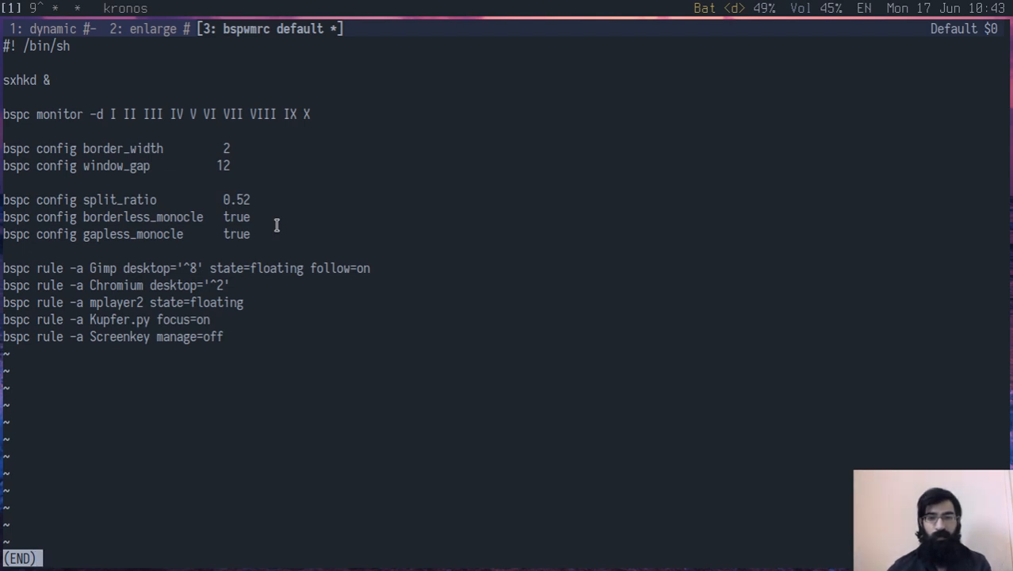
{"action": "mouse_move", "coordinate": [143, 194]}
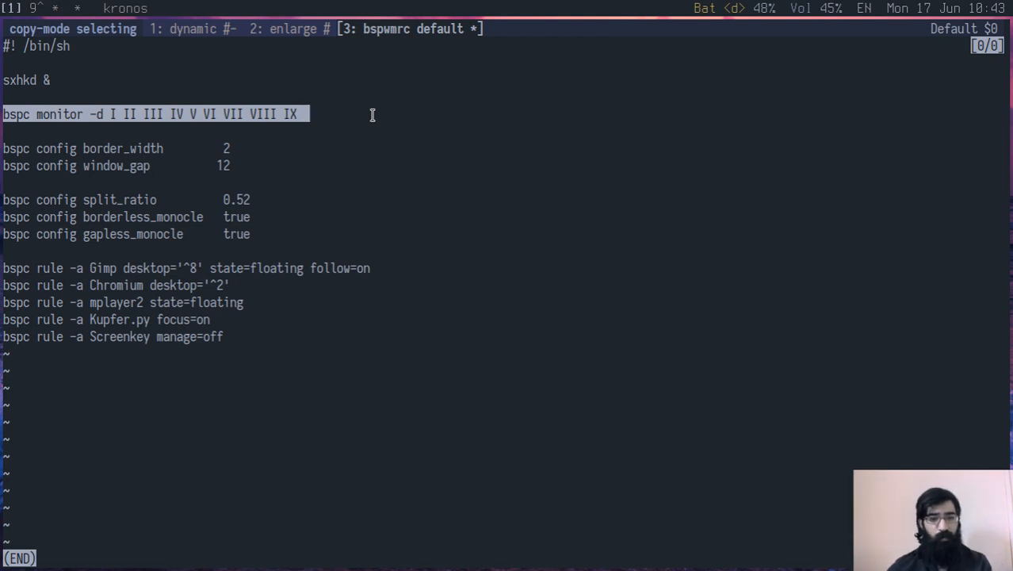
{"action": "mouse_move", "coordinate": [260, 99]}
{"action": "type", "text": "man b"}
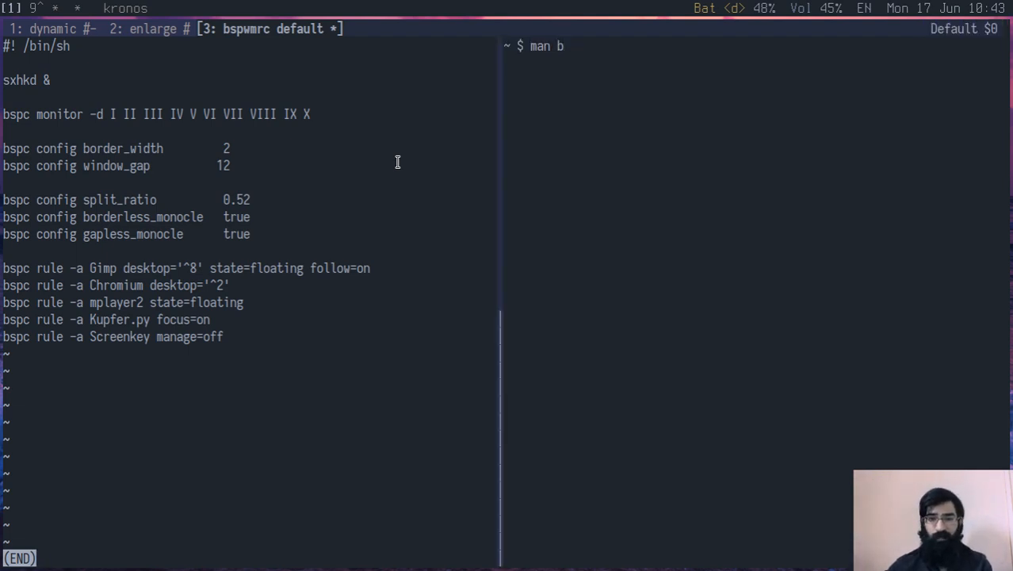
Read the --add-desktops and --reset-desktops entries in 'man bspc' via /ad, then quit.
{"action": "type", "text": "spc"}
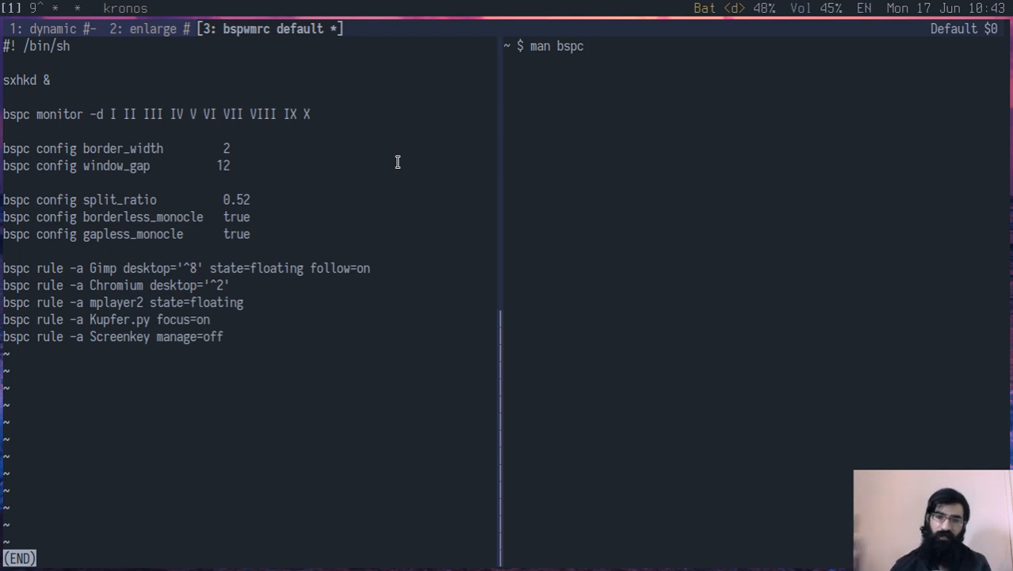
{"action": "key", "text": "Return"}
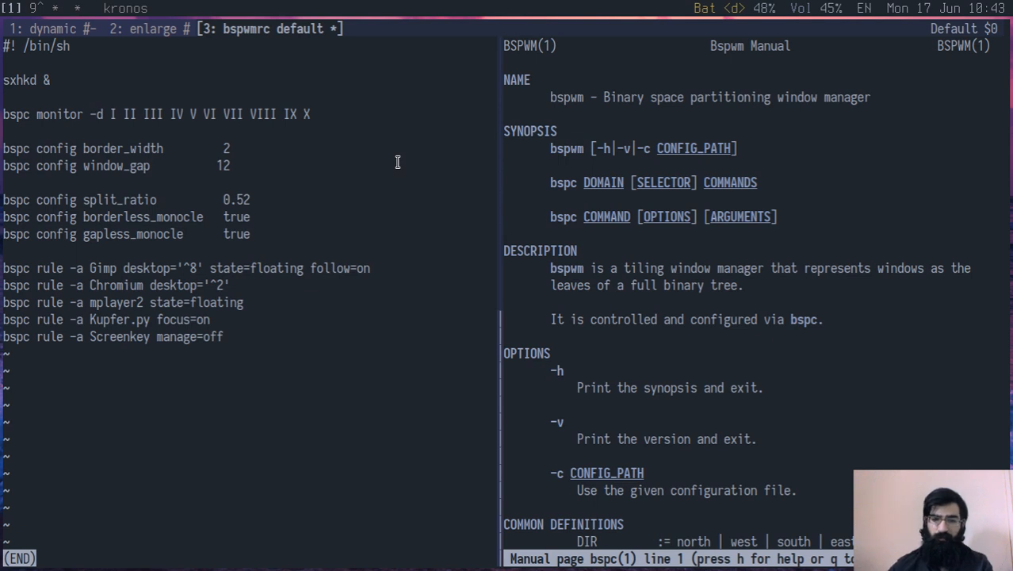
{"action": "type", "text": "/a"}
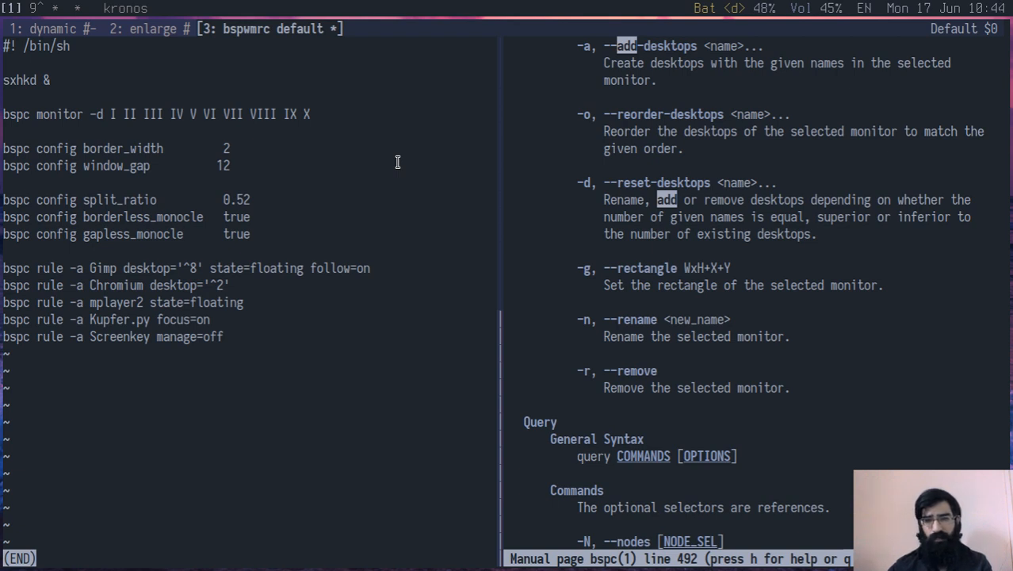
{"action": "scroll", "scroll_direction": "up", "scroll_amount": 3}
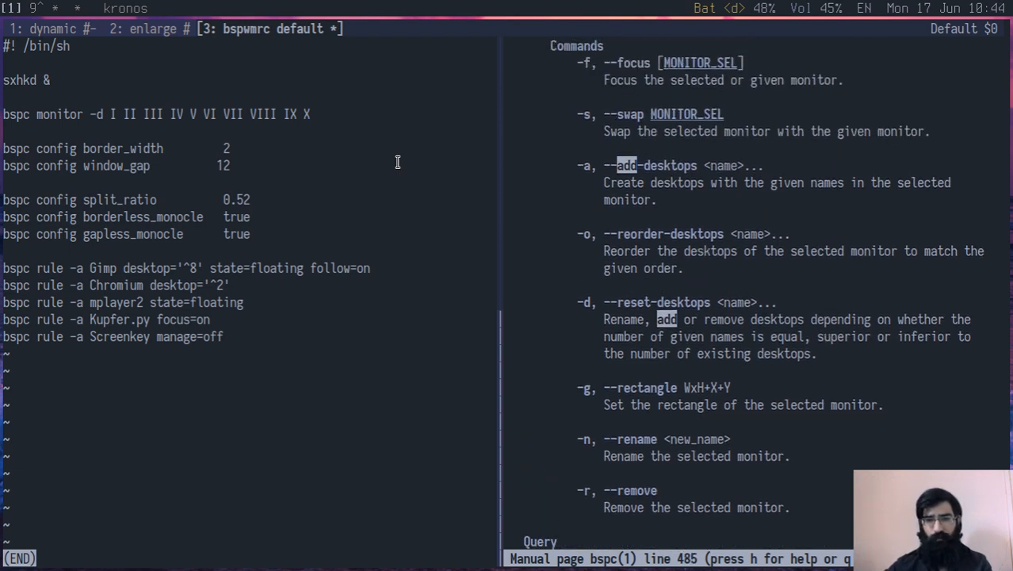
{"action": "mouse_move", "coordinate": [678, 165]}
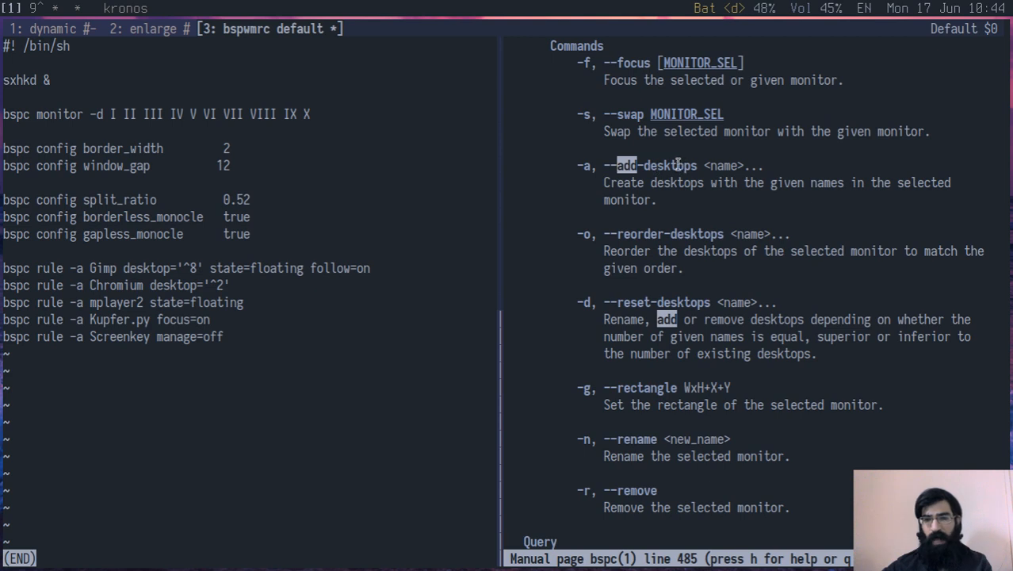
{"action": "mouse_move", "coordinate": [664, 235]}
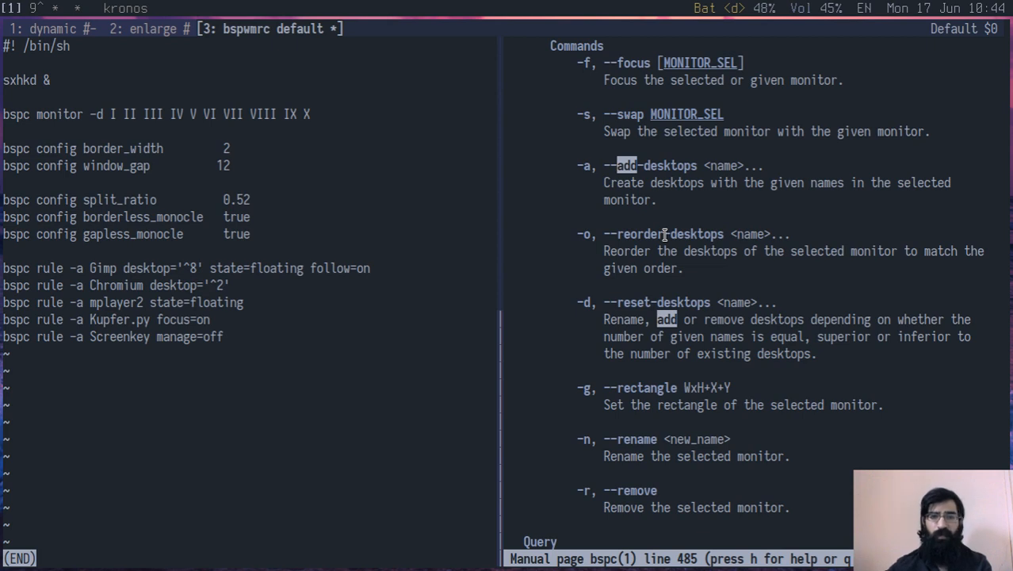
{"action": "key", "text": "q"}
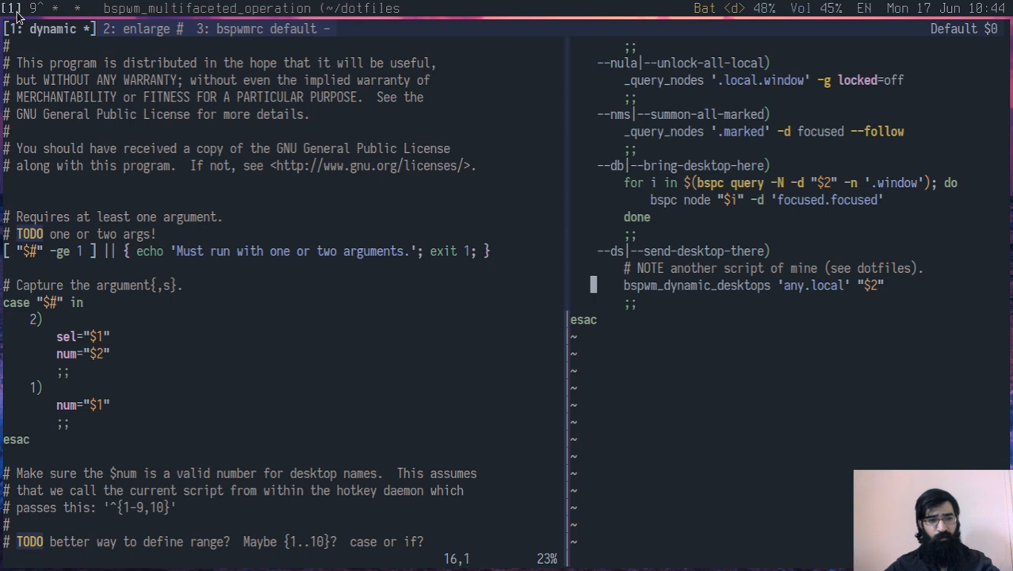
{"action": "mouse_move", "coordinate": [149, 135]}
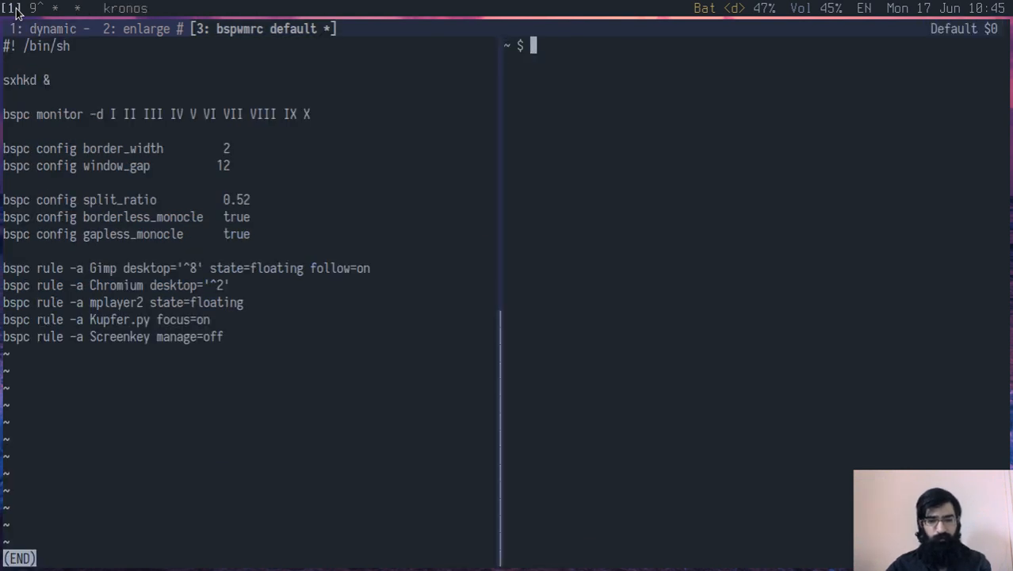
Query desktops with 'bspc query -D' and '--names', getting two ids then names 1 and 9.
{"action": "type", "text": "bsp"}
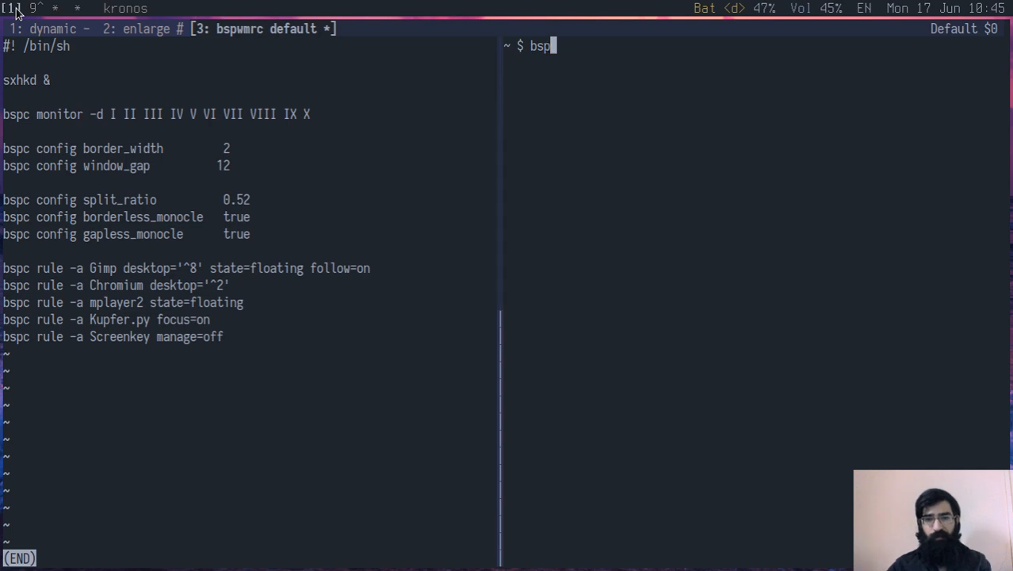
{"action": "type", "text": "c query -D"}
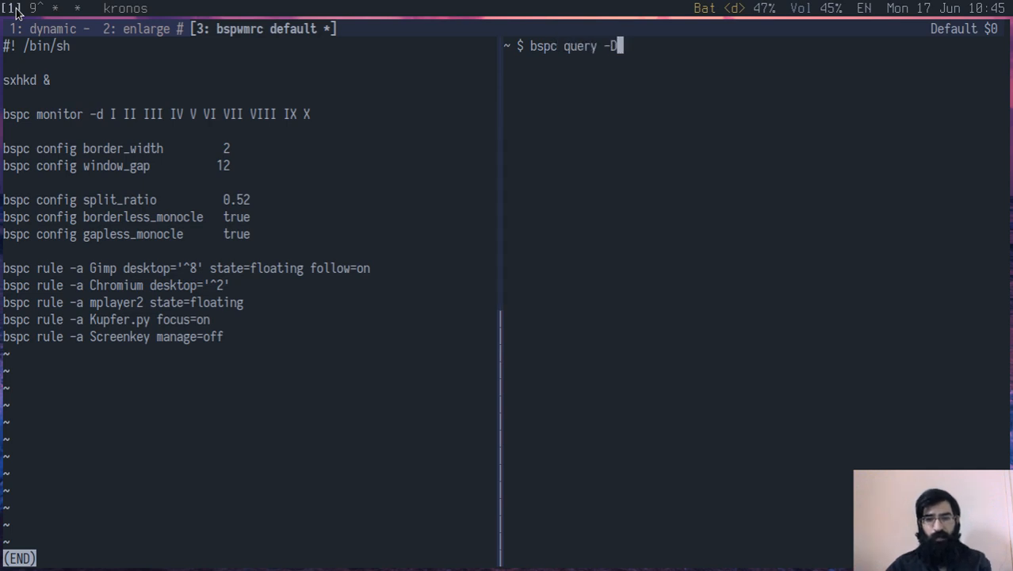
{"action": "key", "text": "Return"}
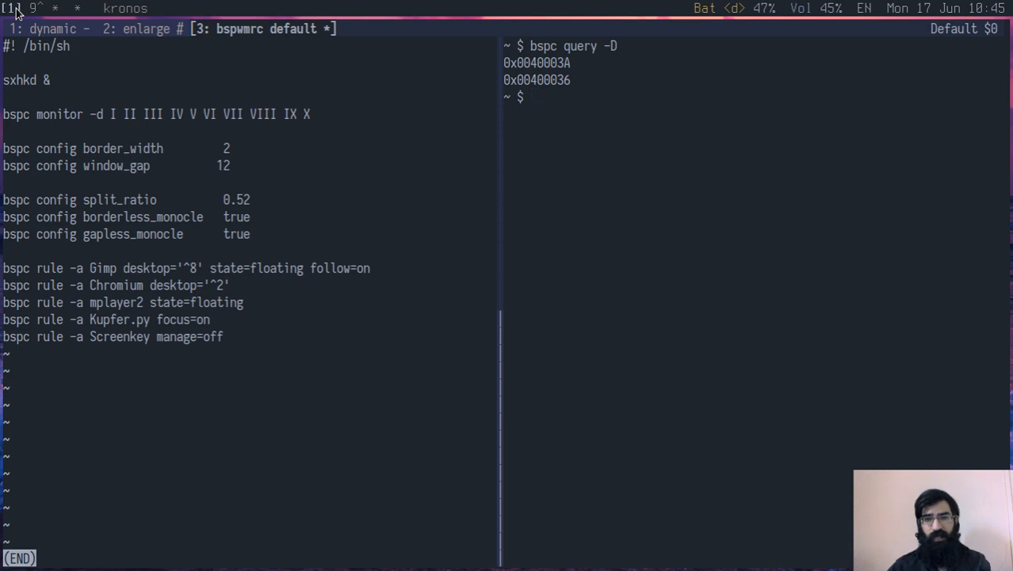
{"action": "type", "text": "bspc query -D --names"}
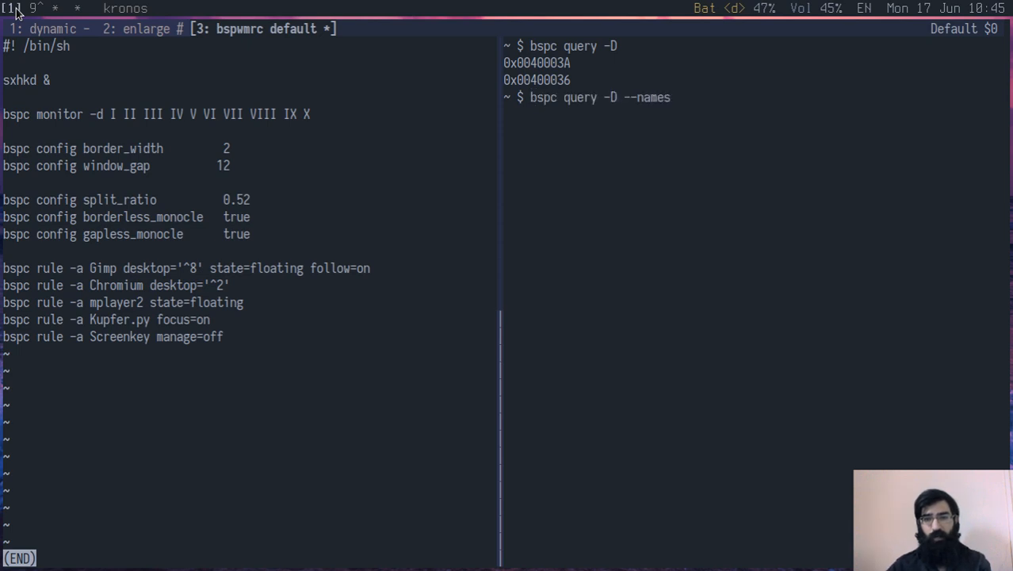
{"action": "key", "text": "Return"}
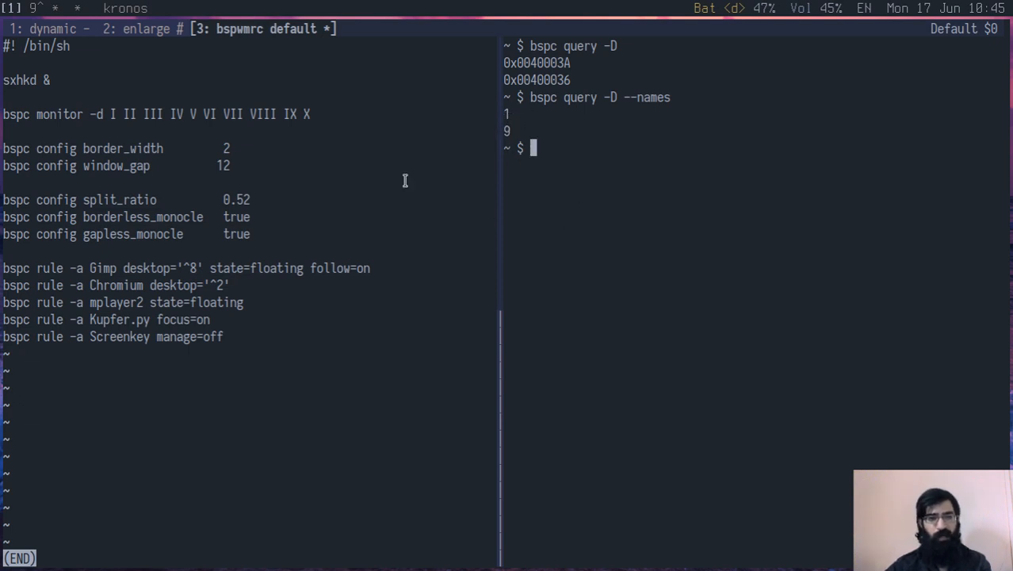
{"action": "mouse_move", "coordinate": [13, 15]}
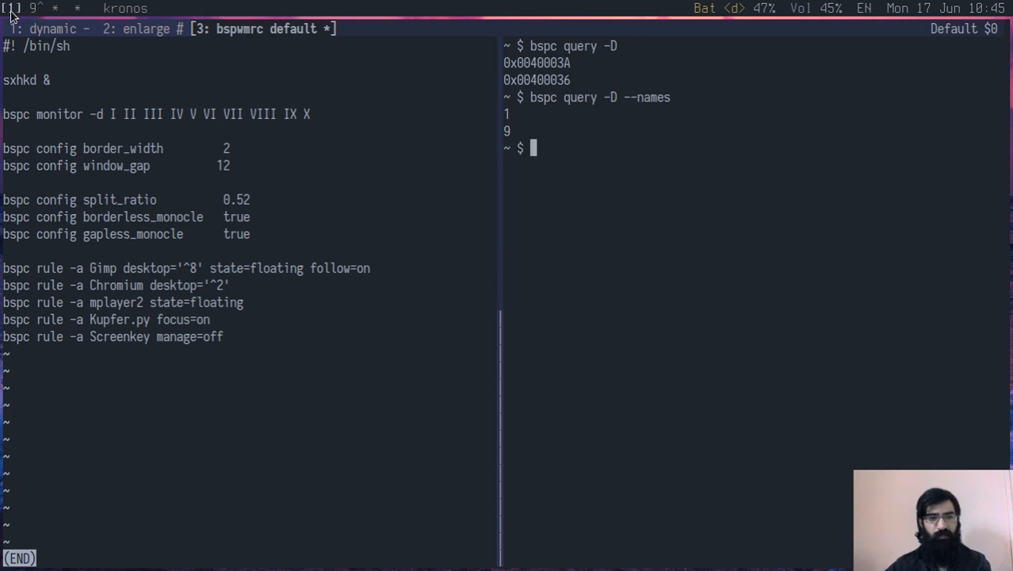
{"action": "mouse_move", "coordinate": [651, 269]}
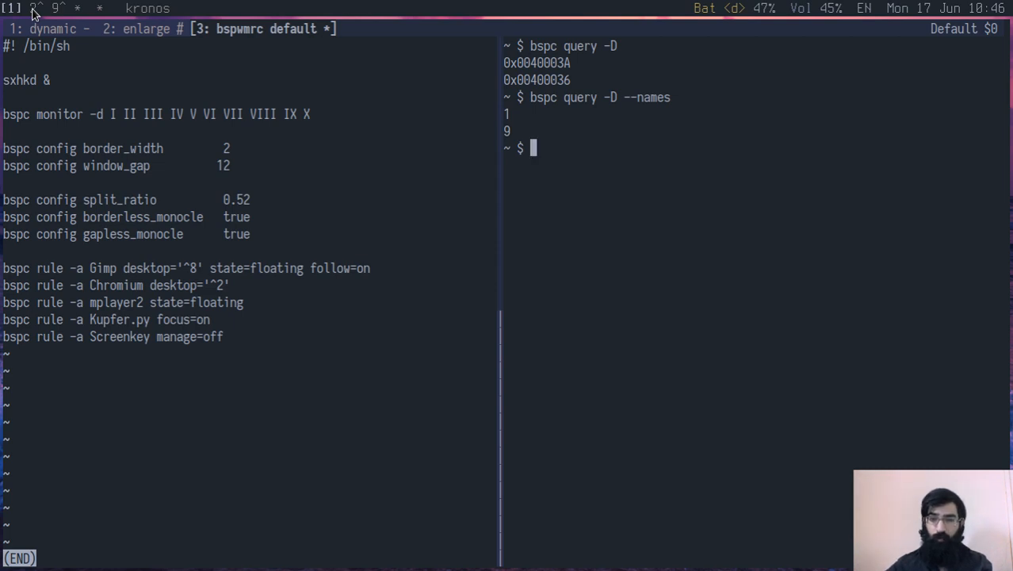
Re-run 'bspc query -D --names' to show the list grow from 1, 9 to 1, 2, 9.
{"action": "type", "text": "bspc query -D --names"}
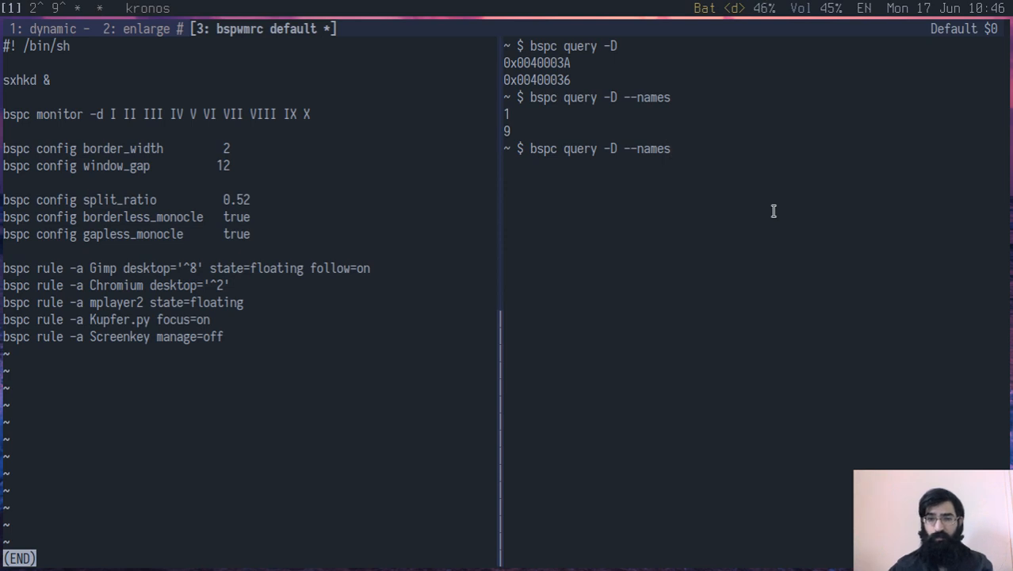
{"action": "key", "text": "Return"}
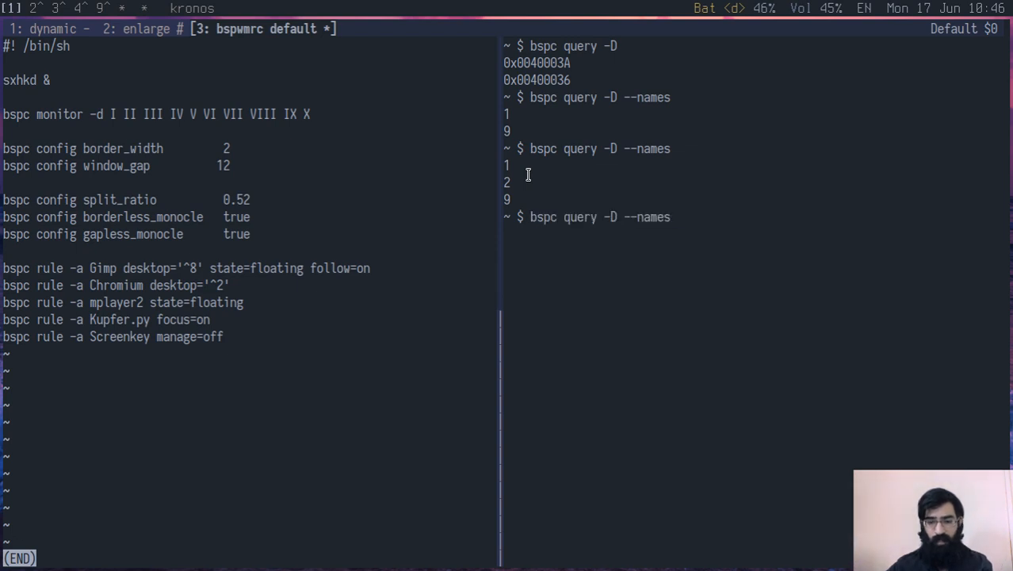
{"action": "key", "text": "Return"}
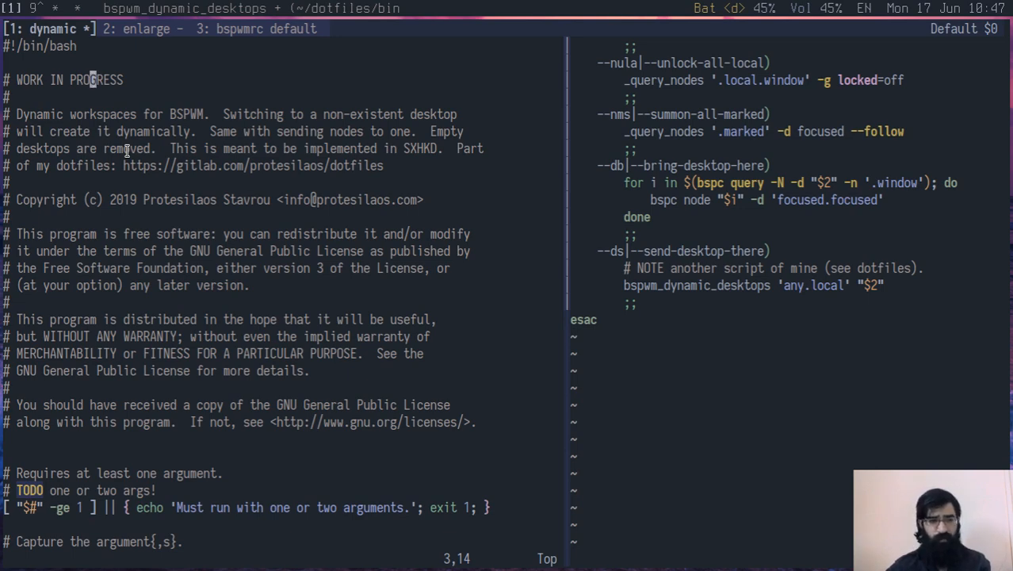
Scroll down bspwm_dynamic_desktops from its header to the empty-desktop removal and reordering code.
{"action": "scroll", "scroll_direction": "down", "scroll_amount": 3}
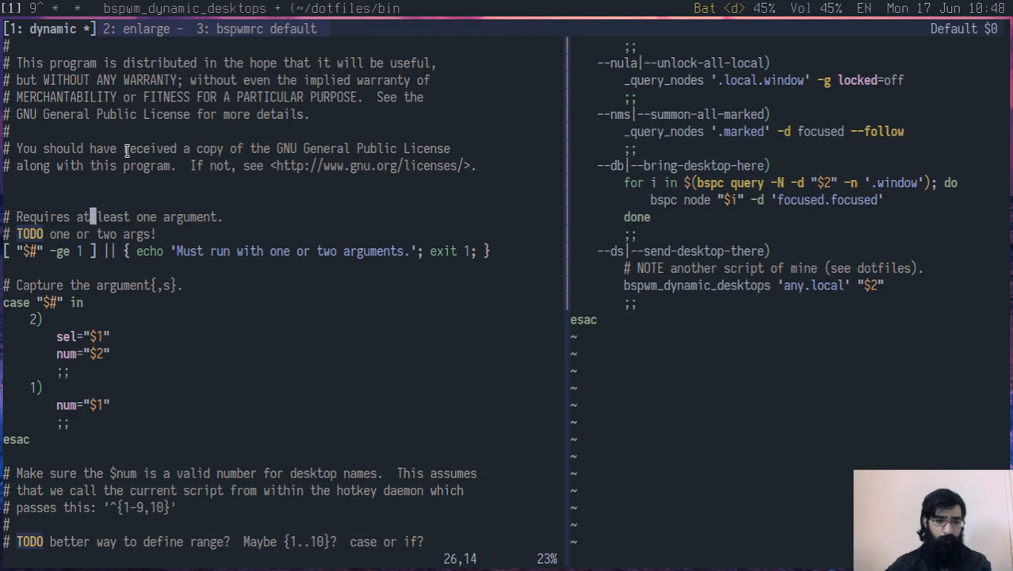
{"action": "scroll", "scroll_direction": "down", "scroll_amount": 3}
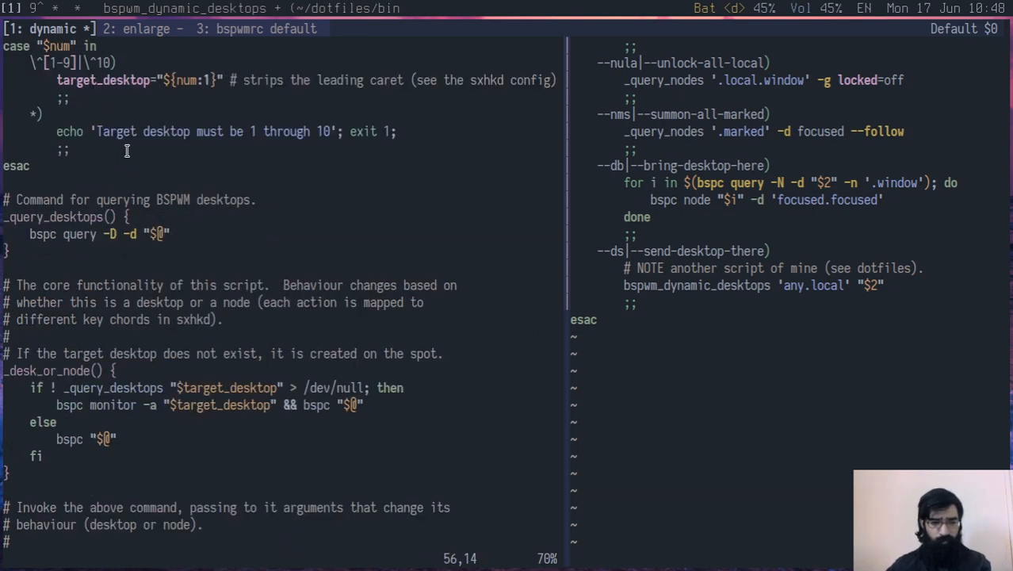
{"action": "scroll", "scroll_direction": "down", "scroll_amount": 3}
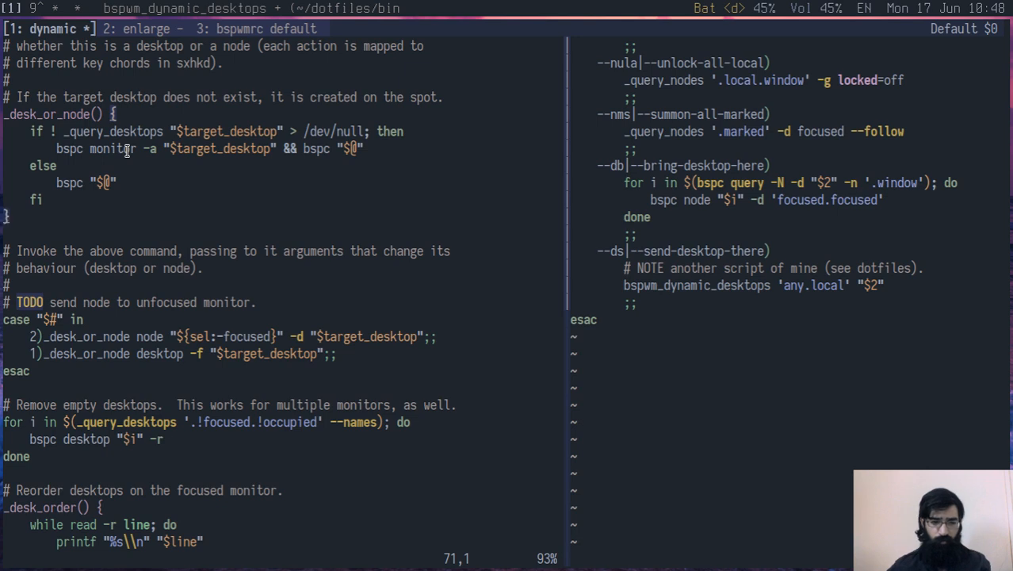
{"action": "scroll", "scroll_direction": "down", "scroll_amount": 3}
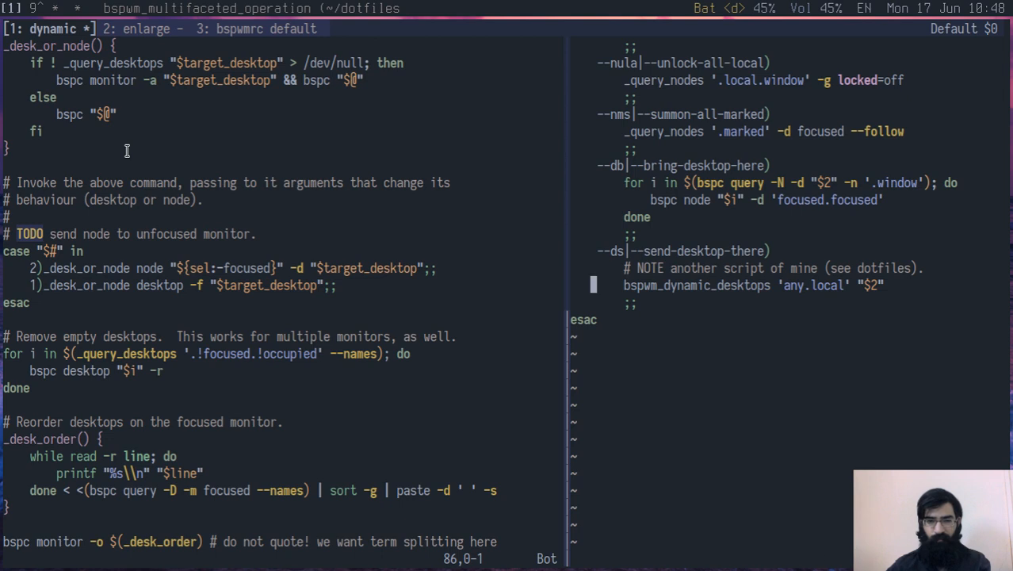
Scroll bspwm_multifaceted_operation to its case "$1" block and start a visual selection.
{"action": "scroll", "scroll_direction": "up", "scroll_amount": 3}
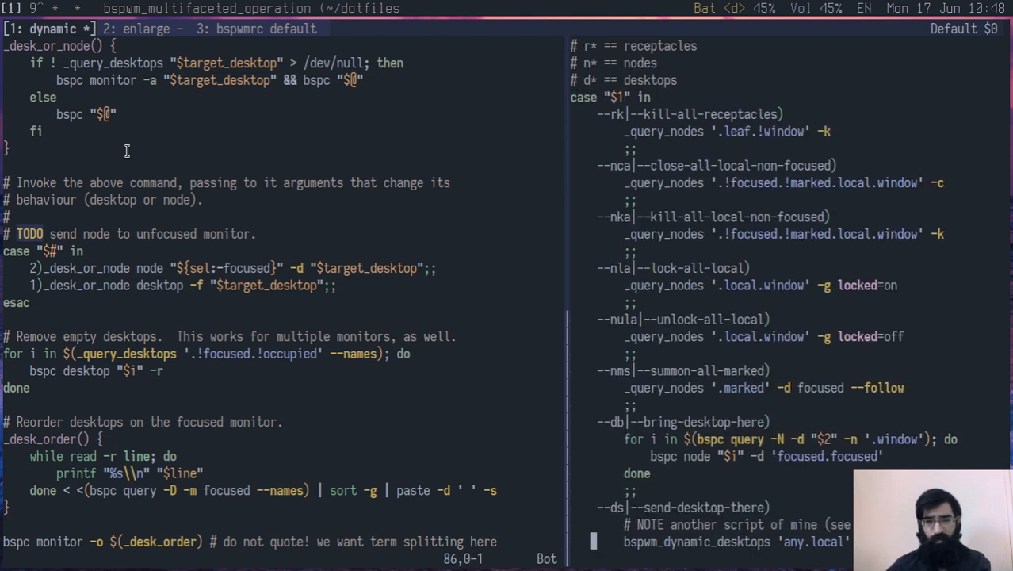
{"action": "scroll", "scroll_direction": "down", "scroll_amount": 3}
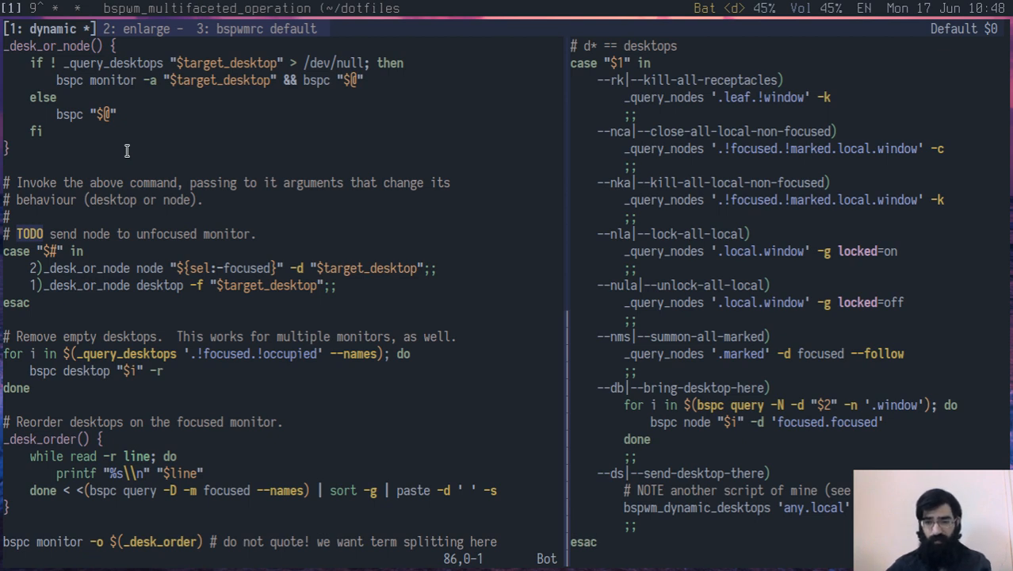
{"action": "mouse_move", "coordinate": [586, 541]}
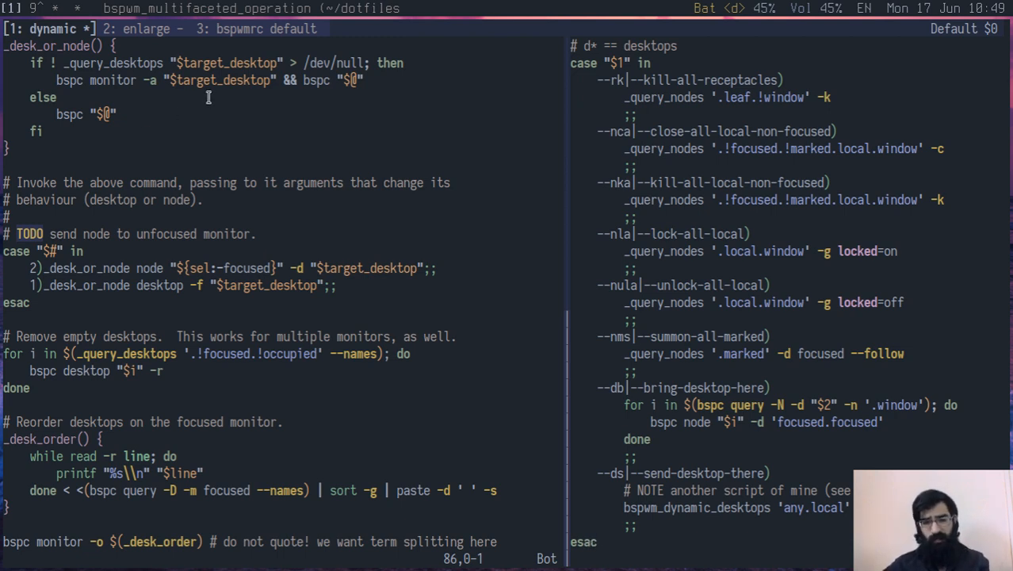
{"action": "key", "text": "V"}
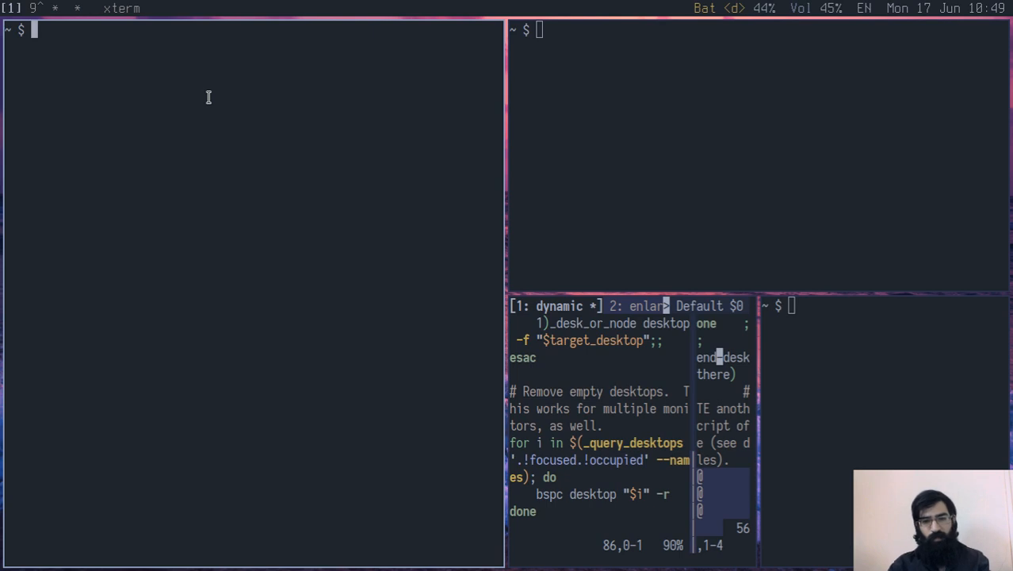
Spawn xterm windows via the terminal key chord so bspwm tiles them around tmux.
{"action": "type", "text": "1"}
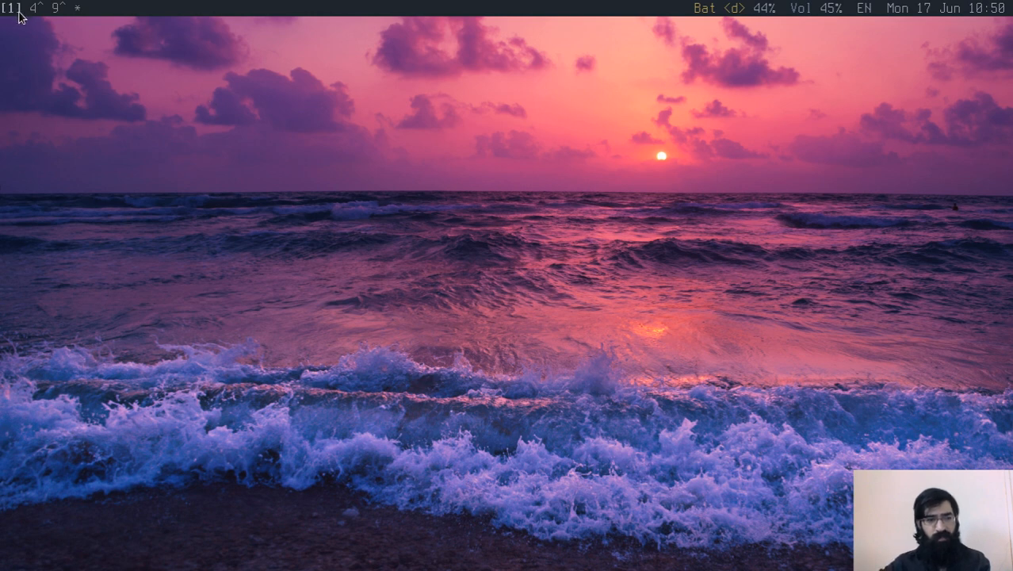
{"action": "mouse_move", "coordinate": [103, 117]}
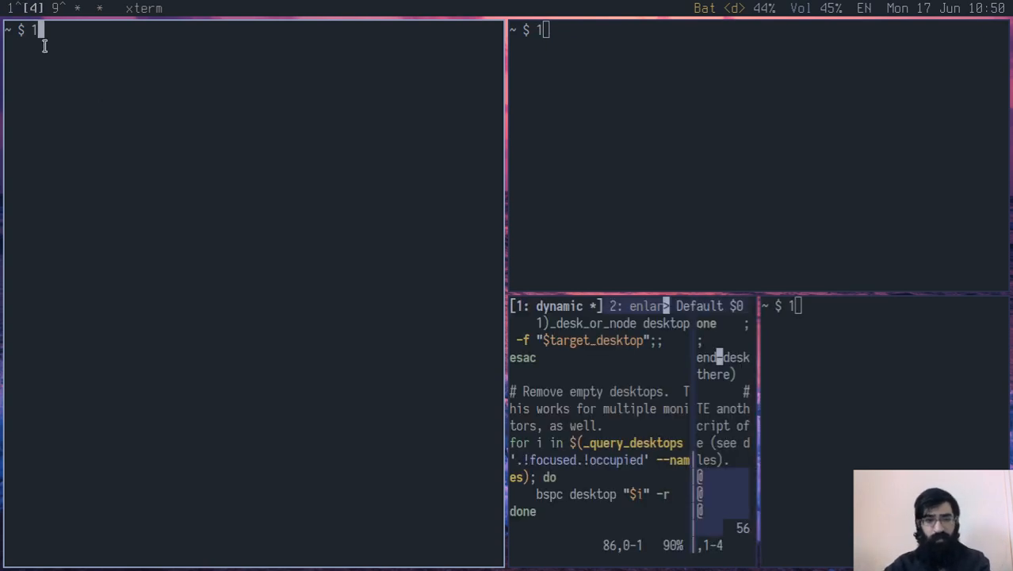
{"action": "mouse_move", "coordinate": [894, 387]}
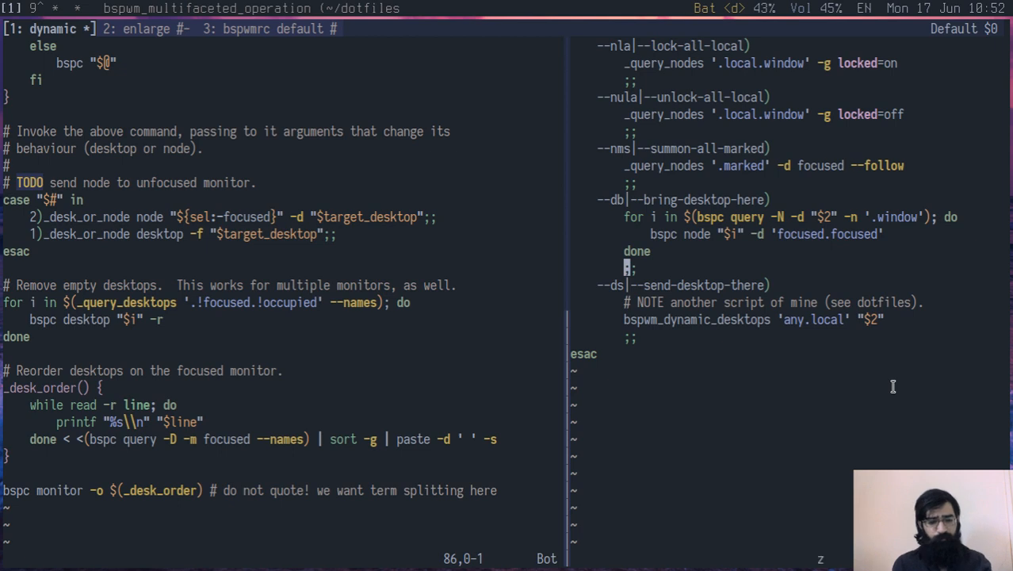
Scroll the dynamic desktops buffer up to its header comments and dotfiles link.
{"action": "scroll", "scroll_direction": "up", "scroll_amount": 3}
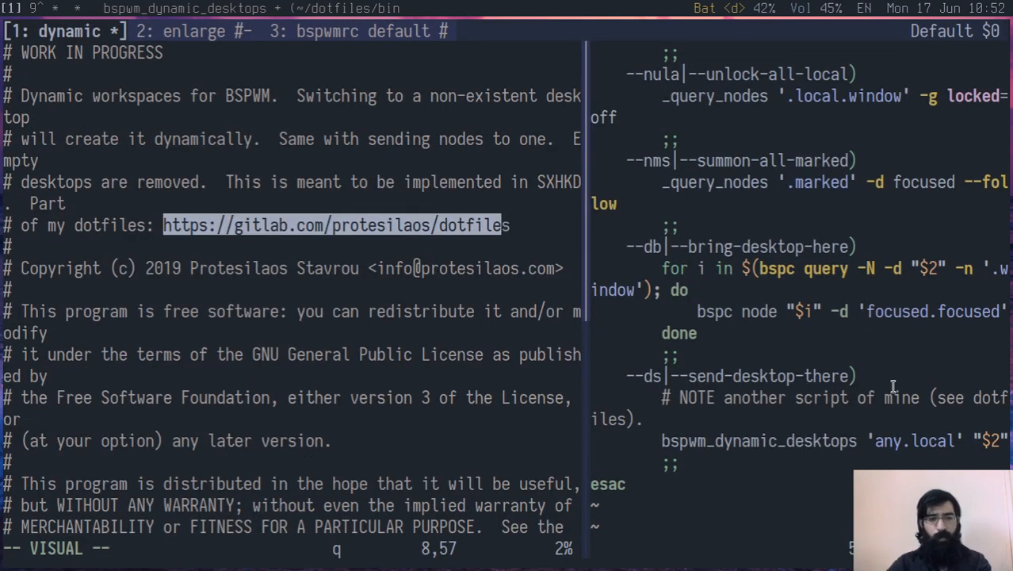
Clear the dotfiles link selection and jump to the top to show the full license header.
{"action": "key", "text": "Escape"}
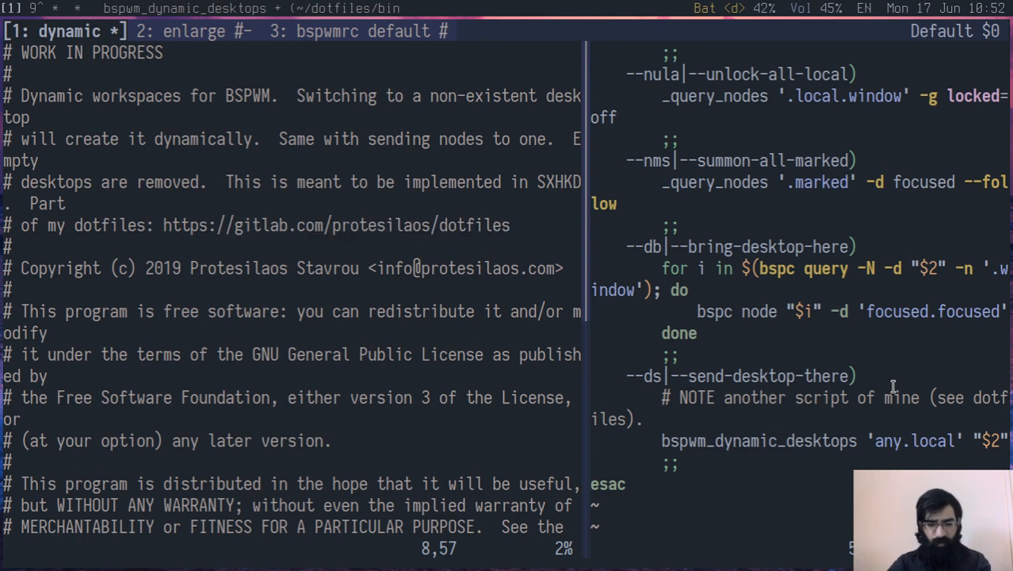
{"action": "key", "text": "gg"}
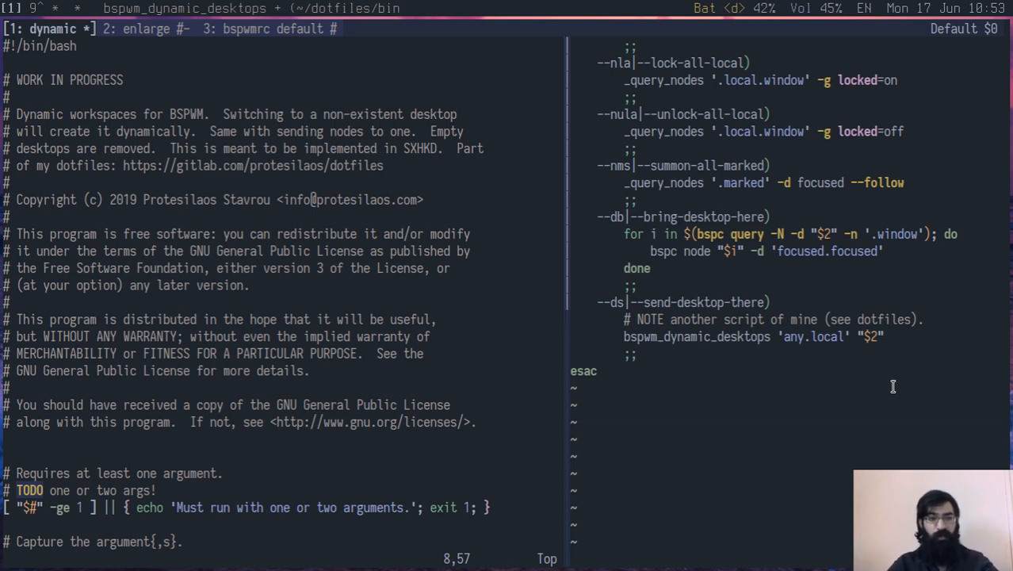
{"action": "mouse_move", "coordinate": [380, 165]}
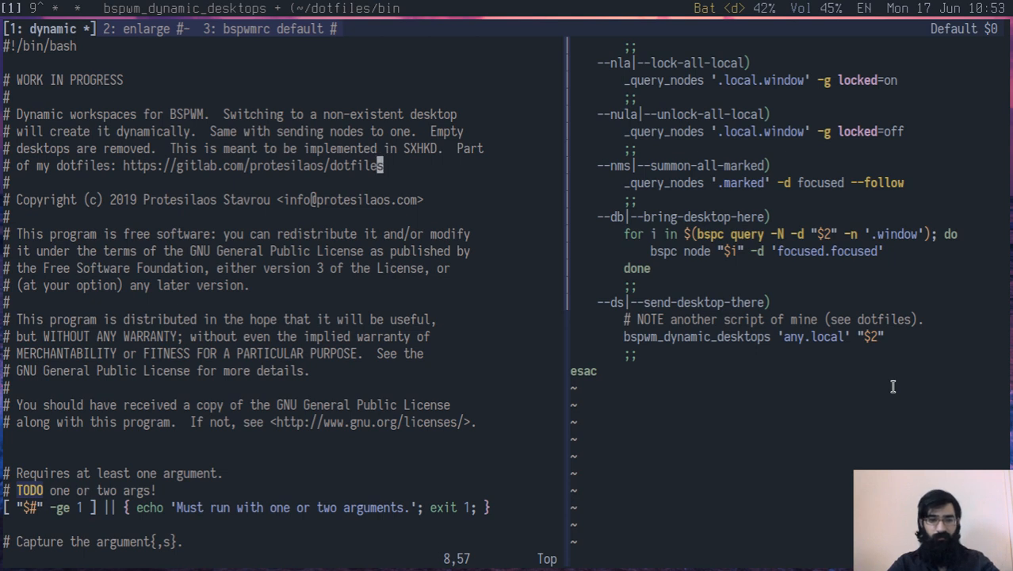